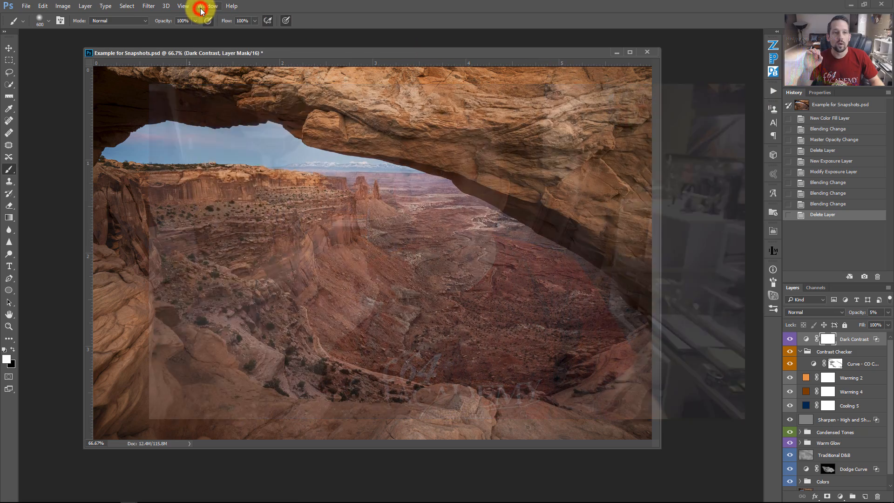
- Step history back to 'Modify Exposure Layer', discarding the later blending and layer-deletion edits
left_click(206, 6)
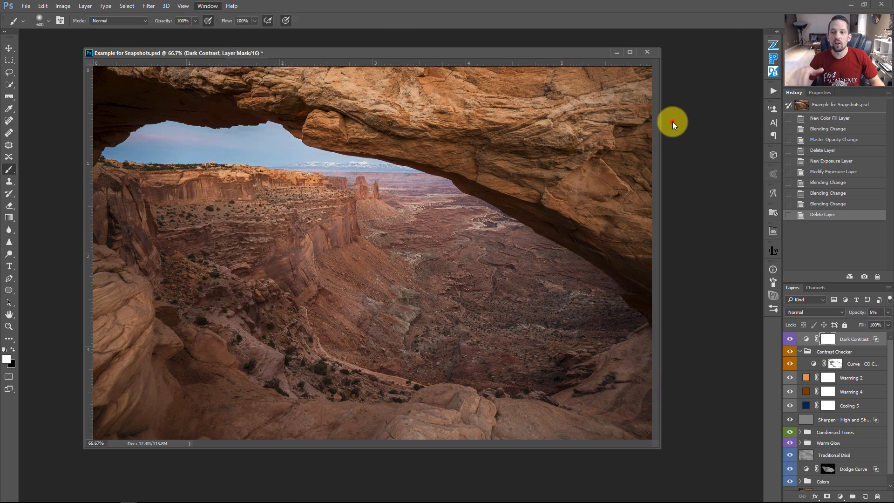
mouse_move(701, 118)
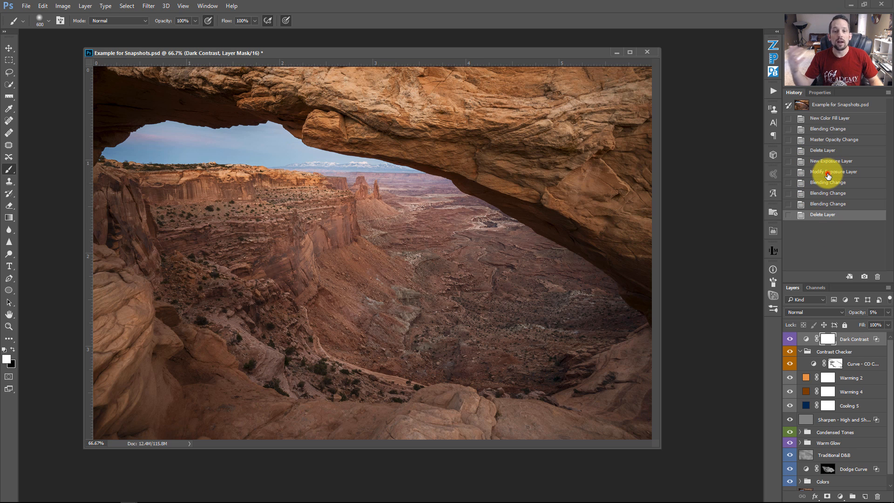
left_click(833, 172)
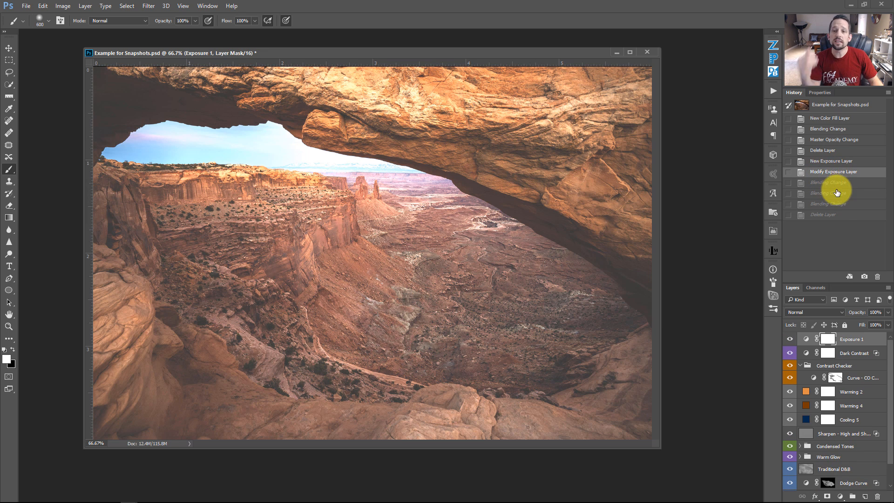
left_click(849, 338)
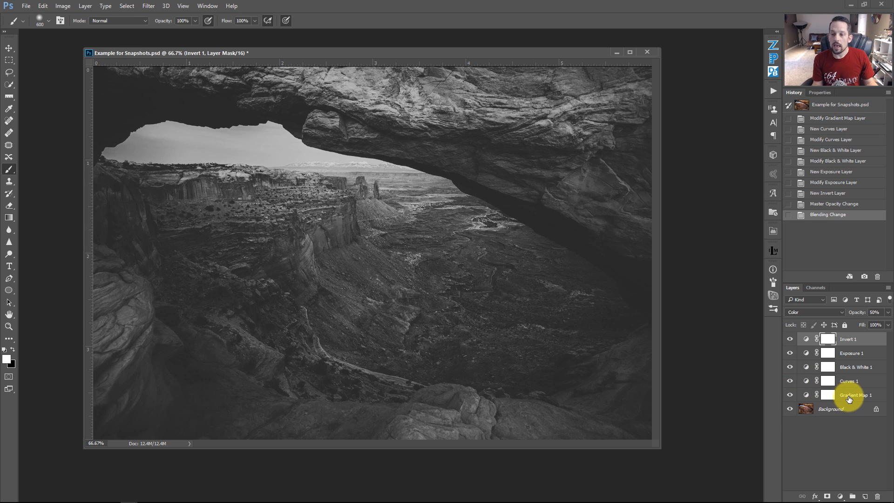
mouse_move(848, 392)
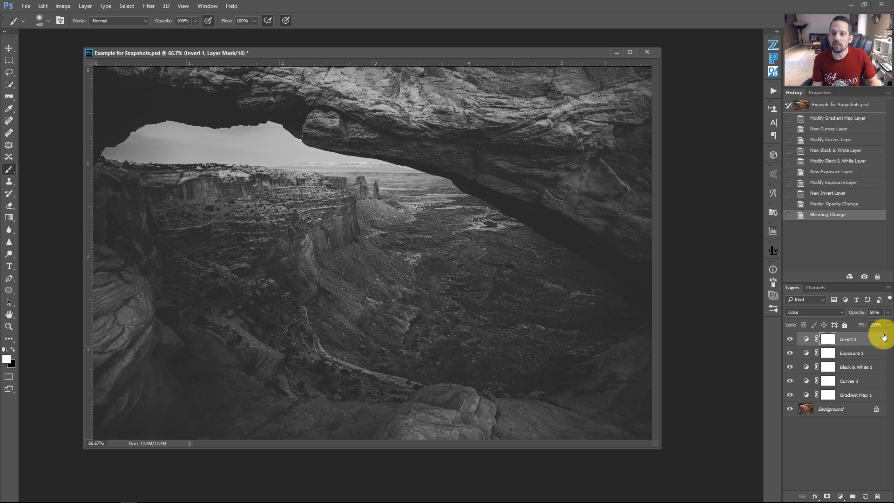
- Revert history to the 'Modify Gradient Map Layer' state for a plain black-and-white arch
left_click(836, 118)
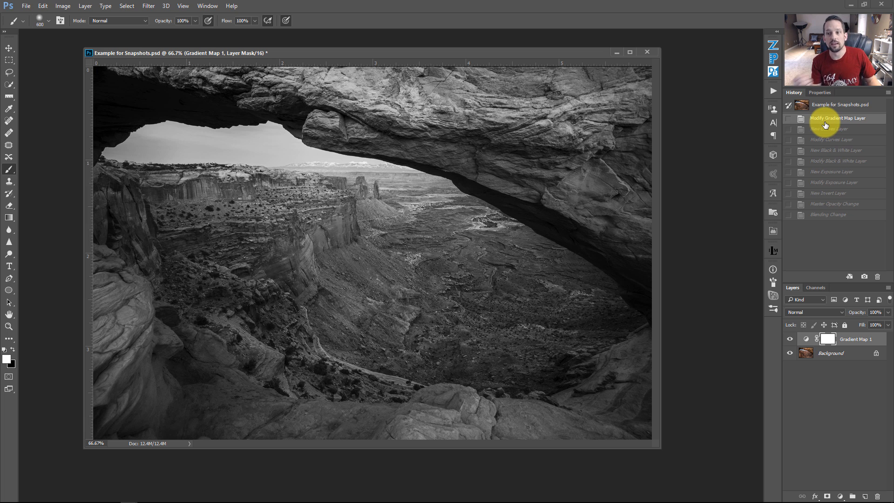
- Capture Snapshot 1 of the gradient-map state, then restore the original colour file snapshot
left_click(838, 104)
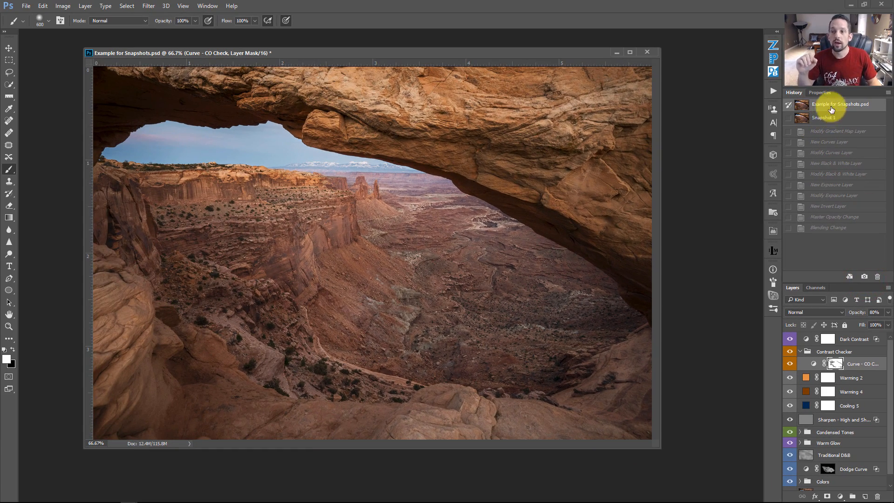
left_click(824, 118)
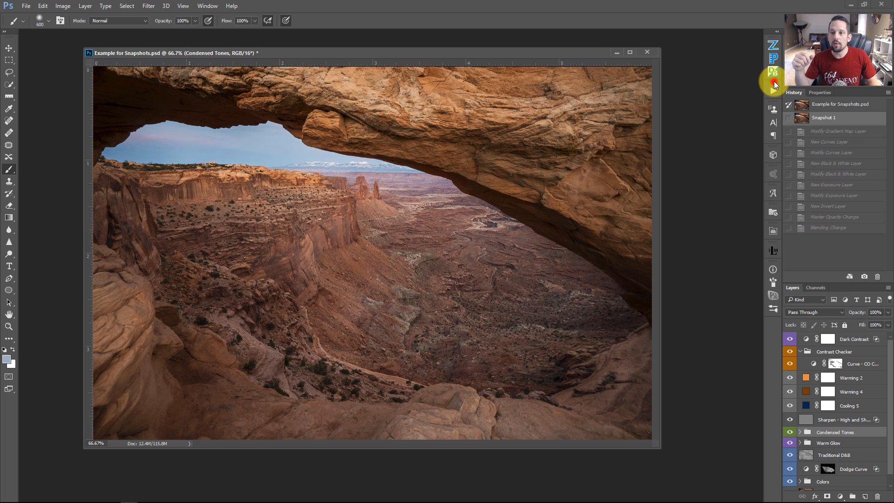
left_click(773, 71)
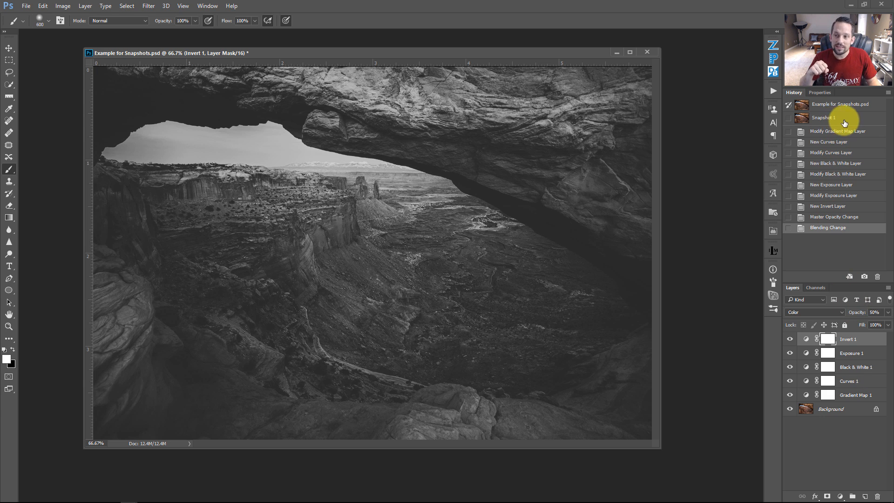
left_click(823, 117)
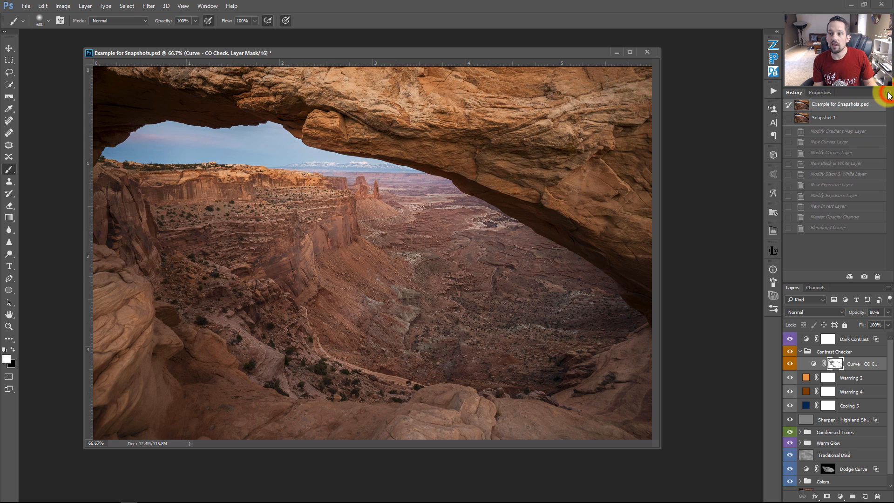
- Enable 'Automatically Create New Snapshot When Saving' and 'Show New Snapshot Dialog by Default' in History Options
left_click(887, 92)
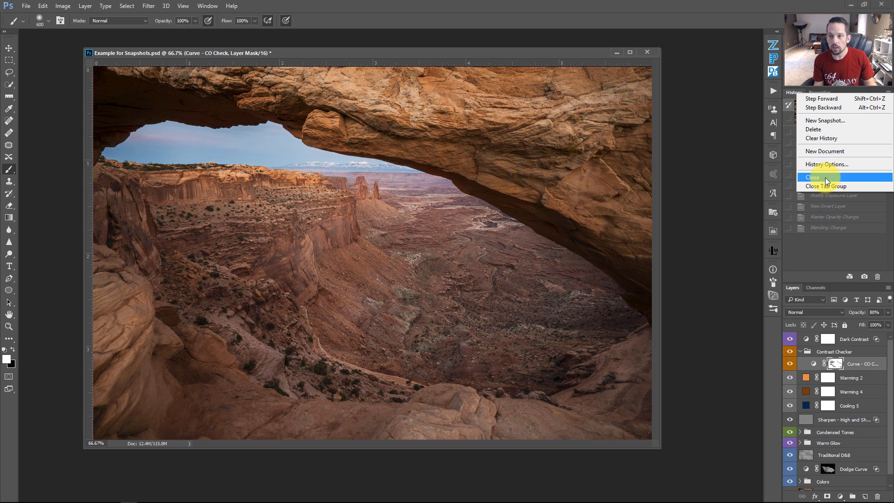
left_click(827, 164)
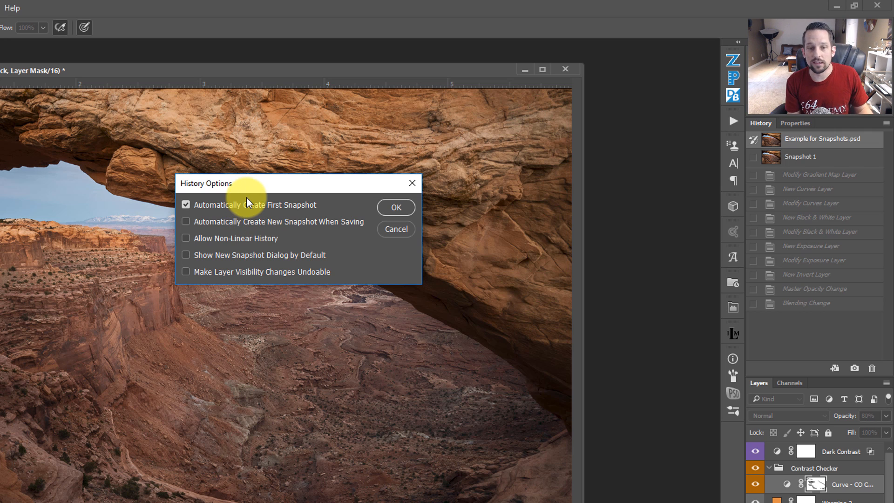
mouse_move(778, 137)
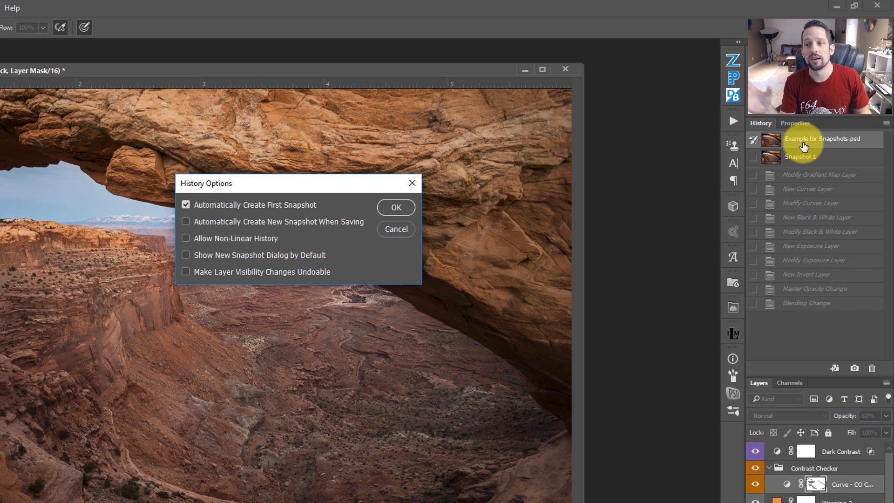
mouse_move(806, 140)
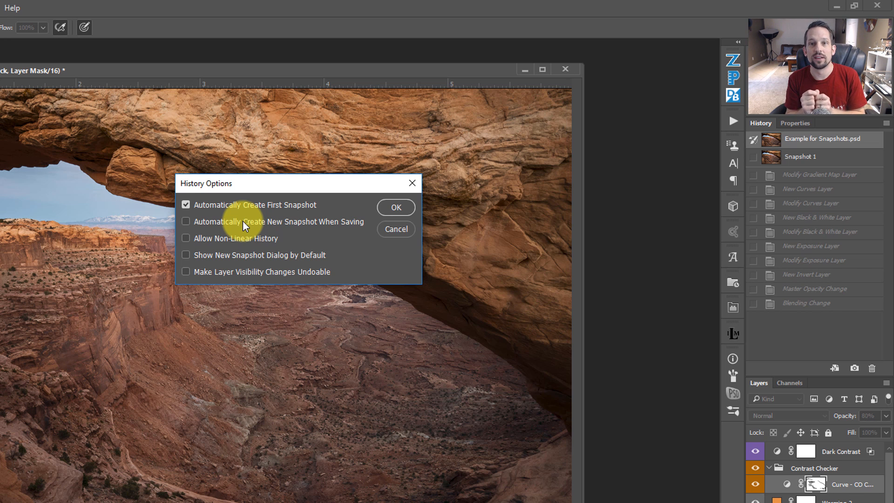
left_click(186, 221)
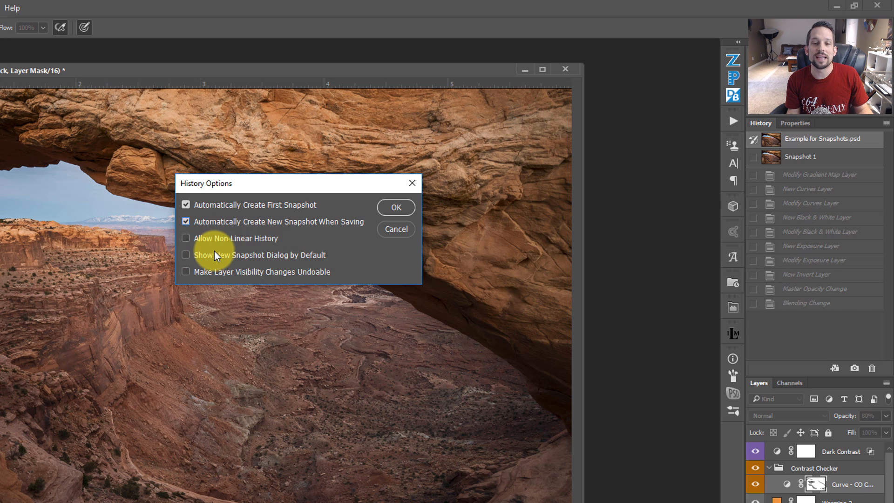
left_click(185, 254)
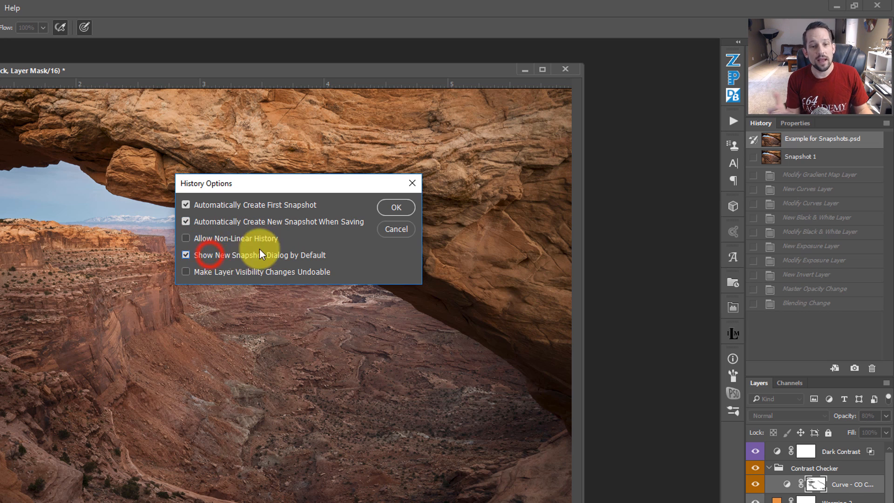
left_click(396, 206)
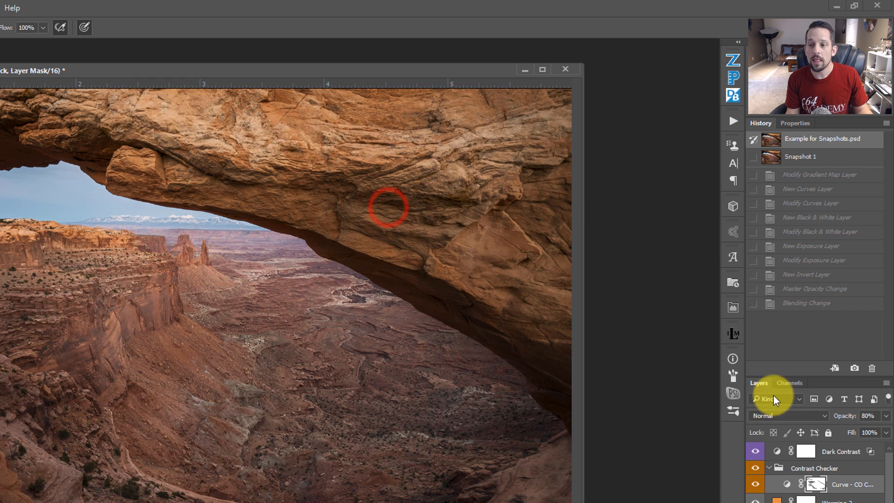
- Create the 'Before Crap Action' snapshot, trying Merged Layers before settling on Full Document
left_click(854, 367)
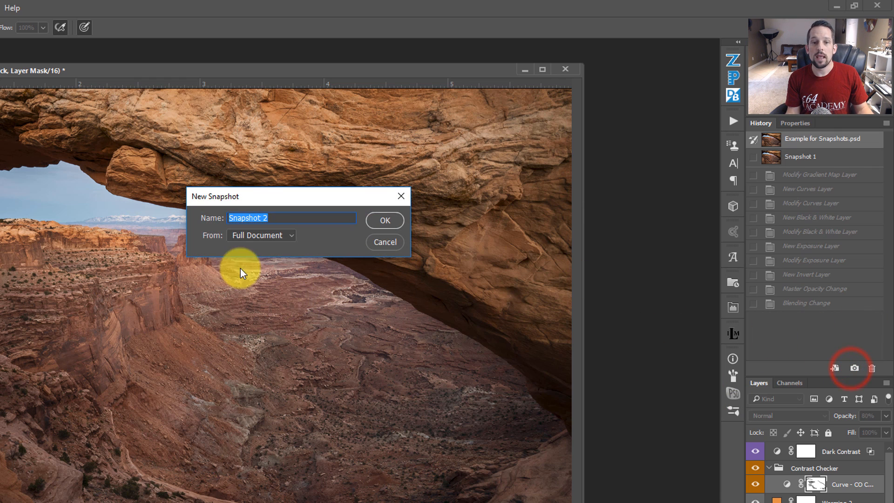
mouse_move(240, 193)
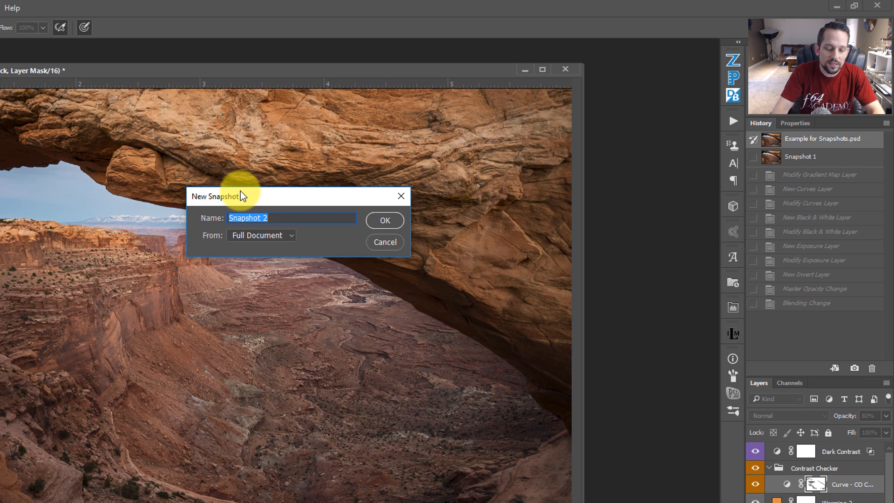
type("Before Crap Action")
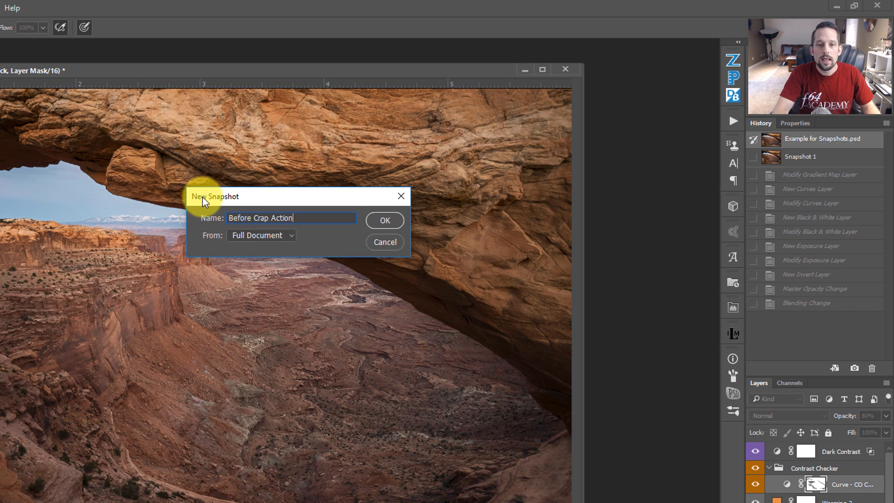
left_click(261, 235)
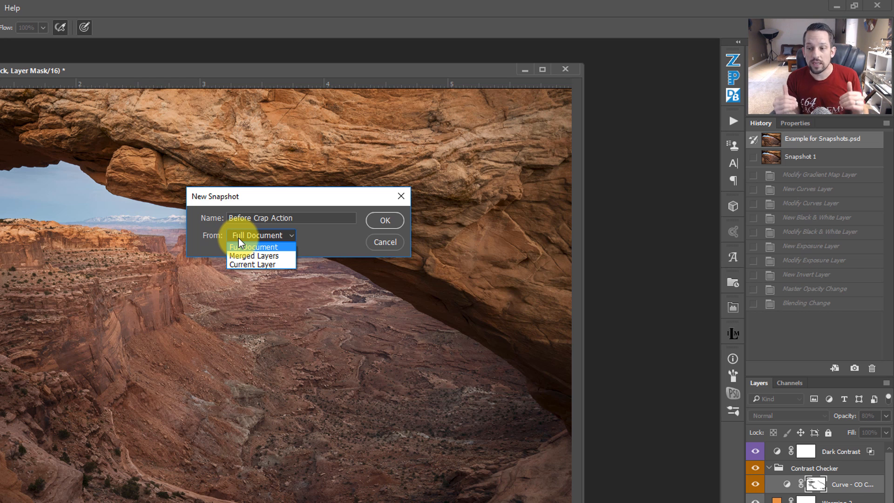
mouse_move(292, 272)
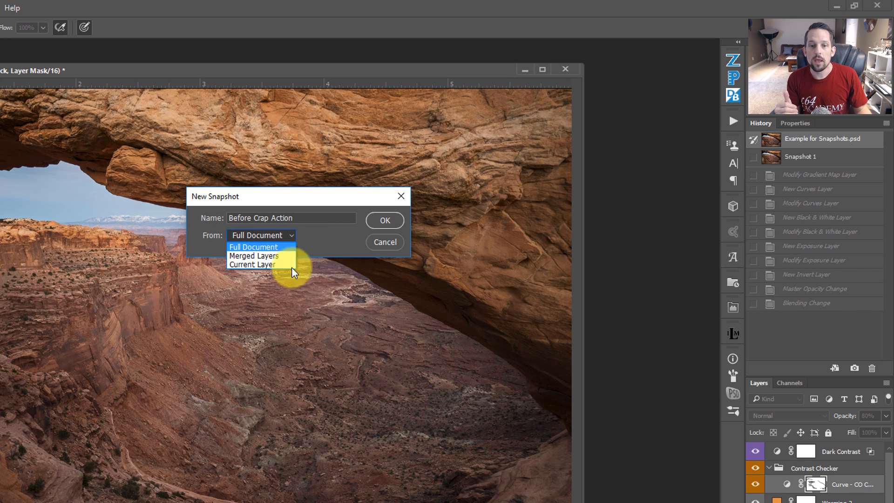
left_click(253, 256)
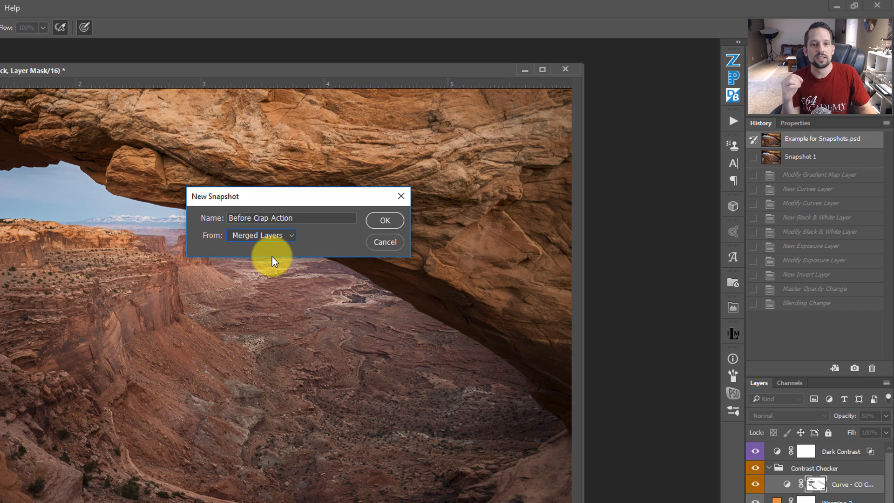
left_click(261, 235)
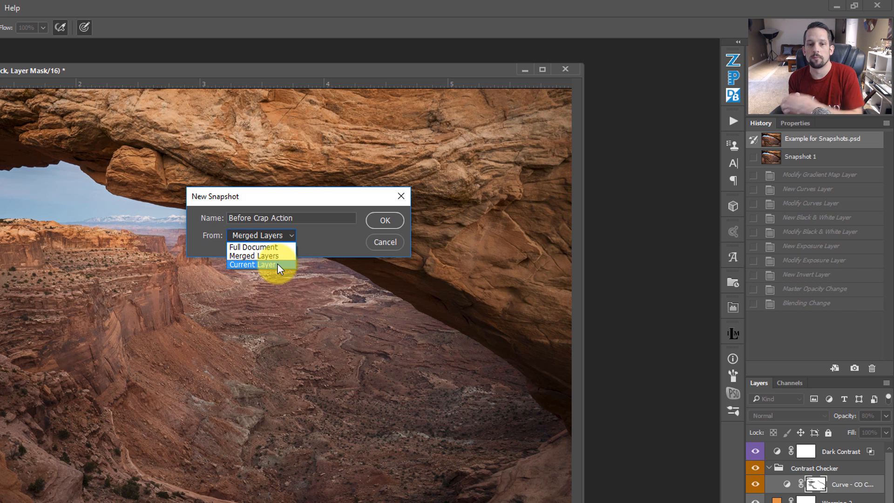
left_click(254, 247)
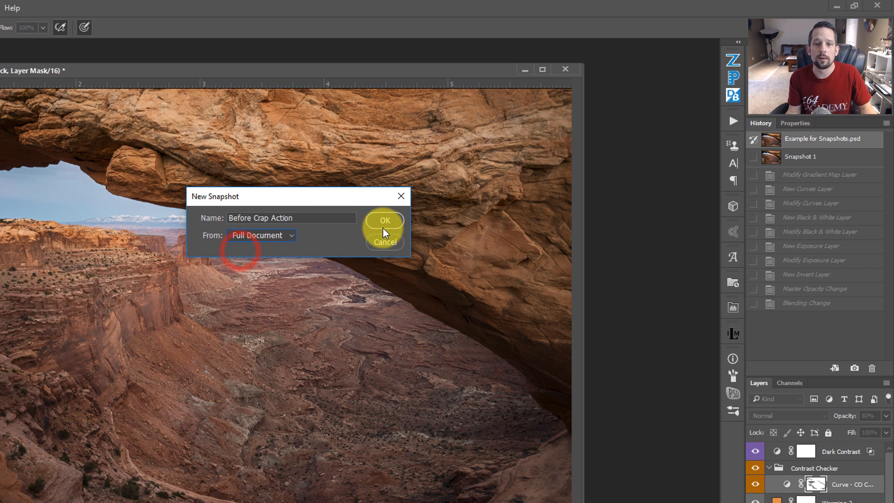
left_click(384, 220)
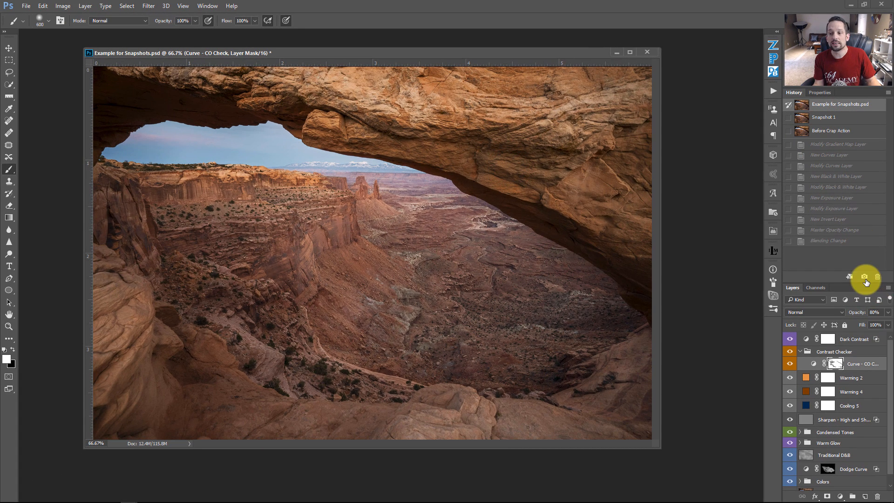
left_click(865, 276)
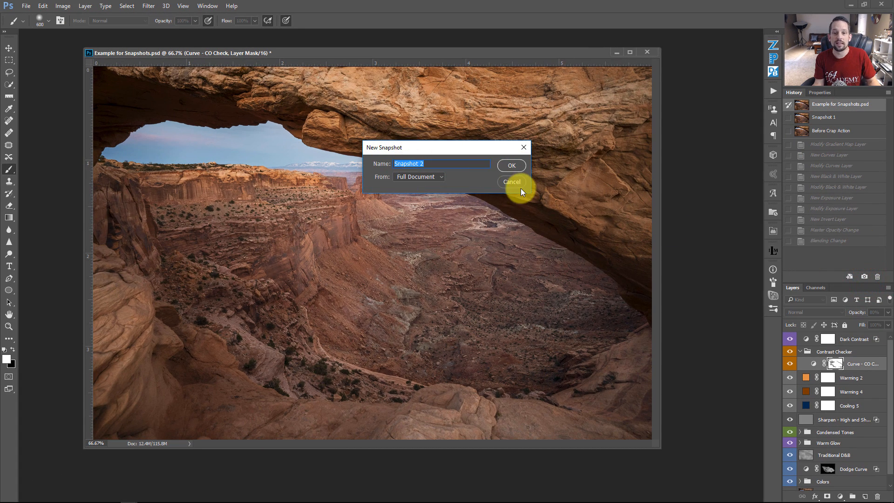
mouse_move(521, 184)
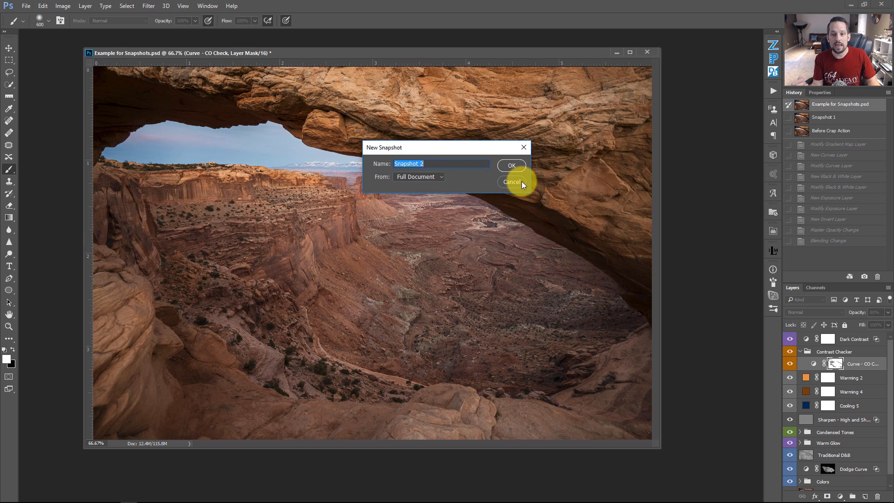
left_click(511, 182)
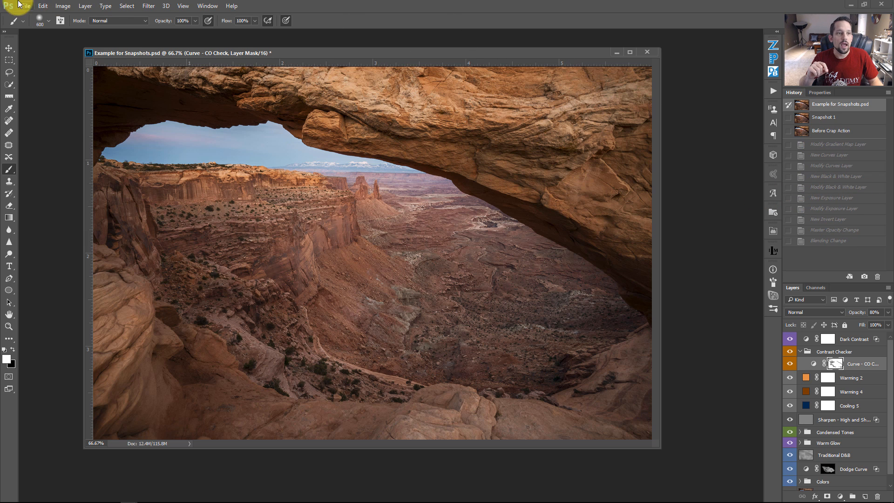
- Open Edit > Preferences > Performance to reach the History States setting
left_click(42, 5)
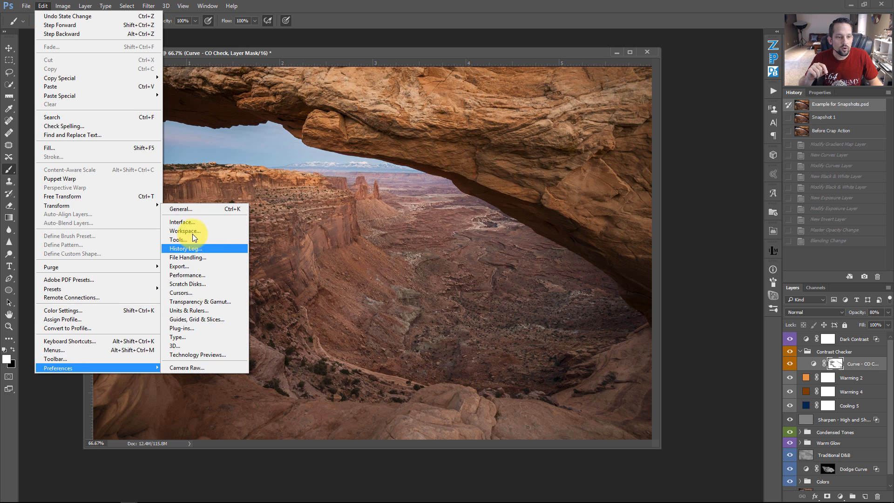
left_click(187, 275)
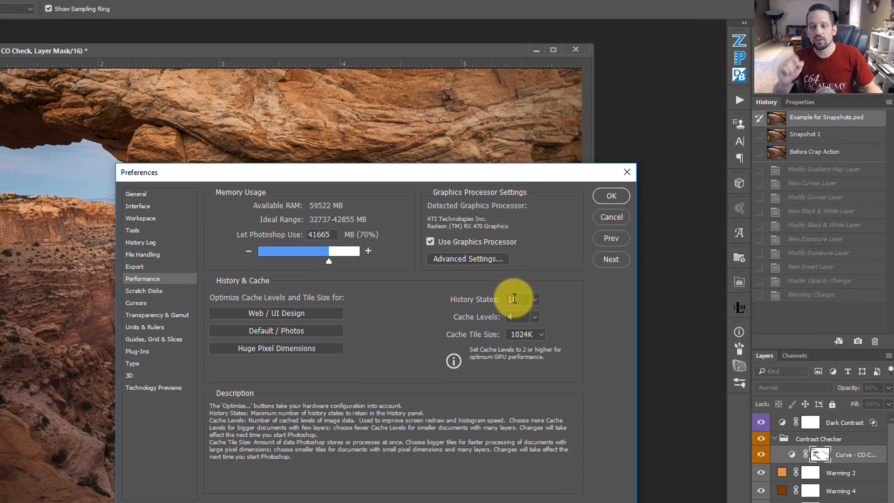
- Change History States from 10 to 99 and confirm the preferences
type("10")
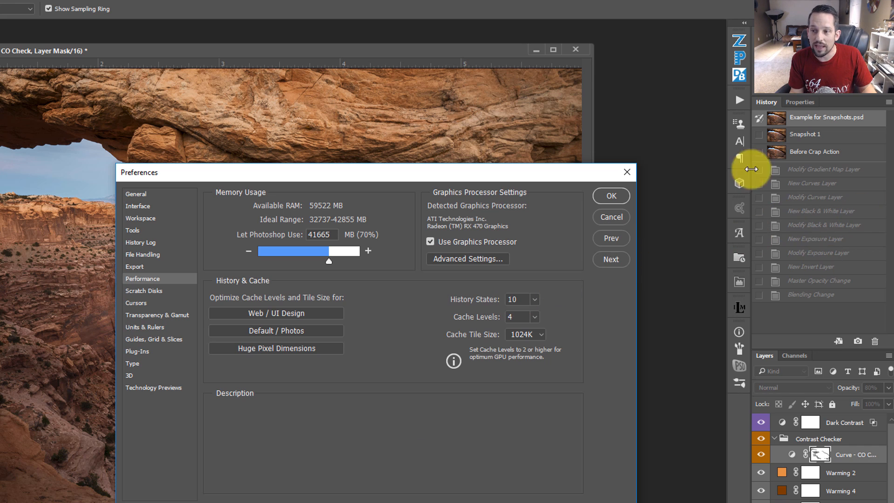
left_click(519, 300)
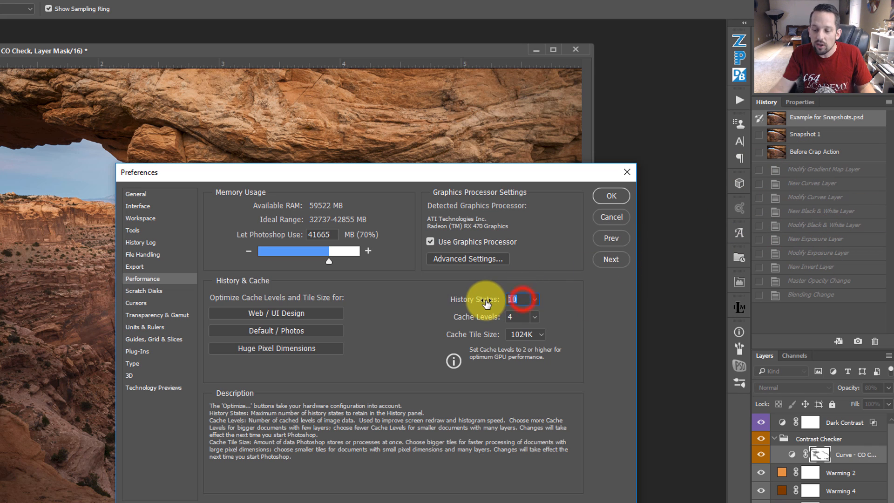
type("99")
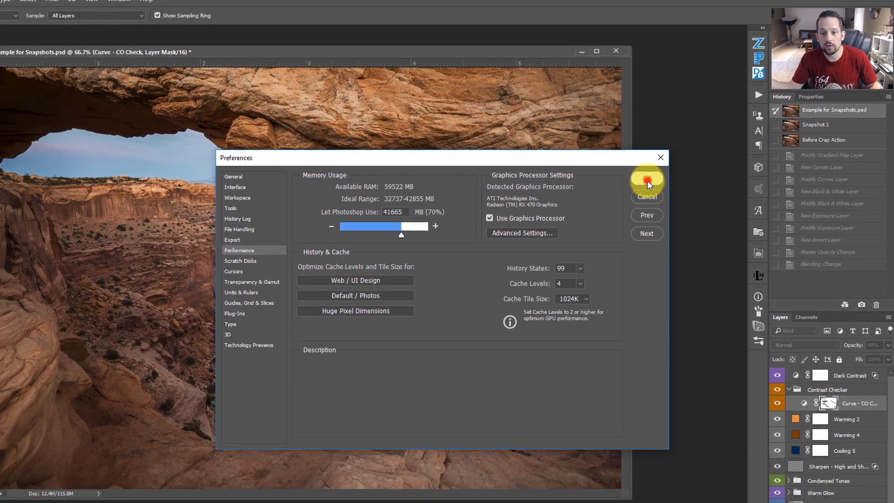
left_click(647, 181)
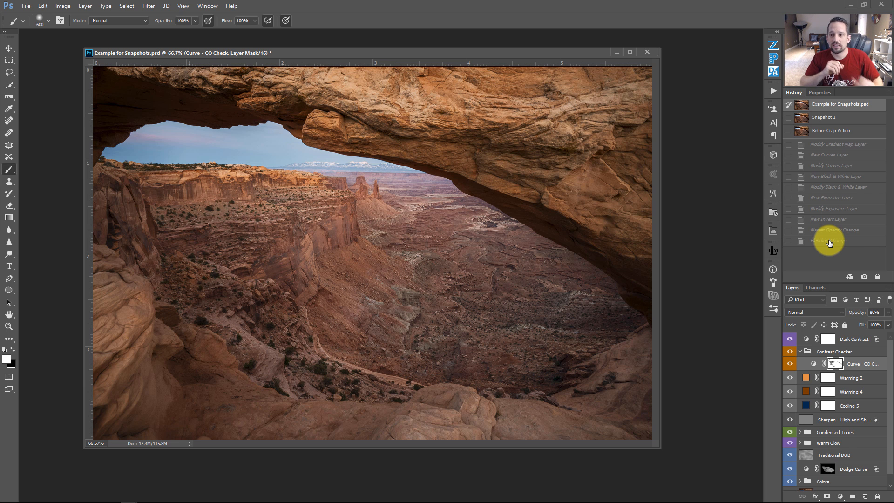
- Duplicate Snapshot 1 into a new document and move the original window aside to show both
left_click(824, 117)
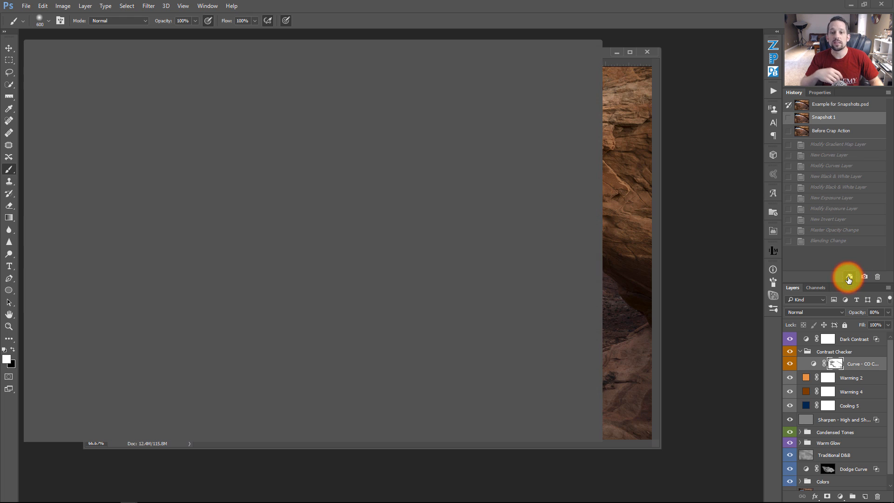
left_click(849, 277)
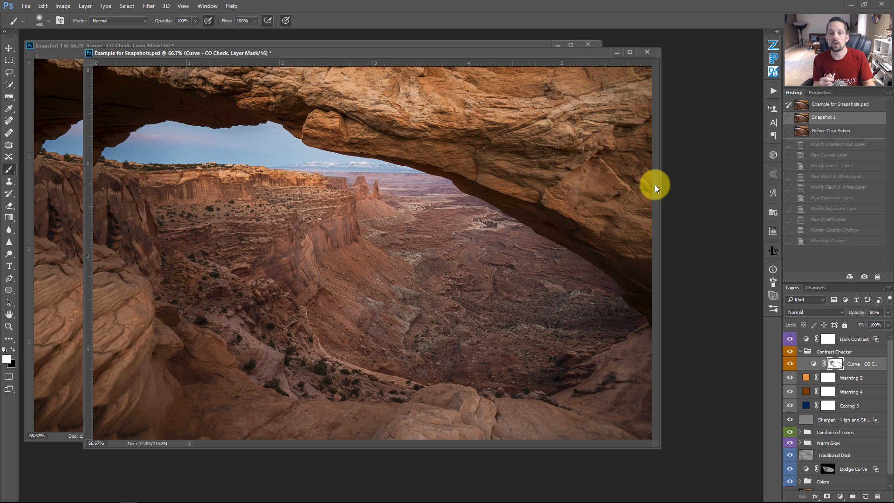
mouse_move(467, 46)
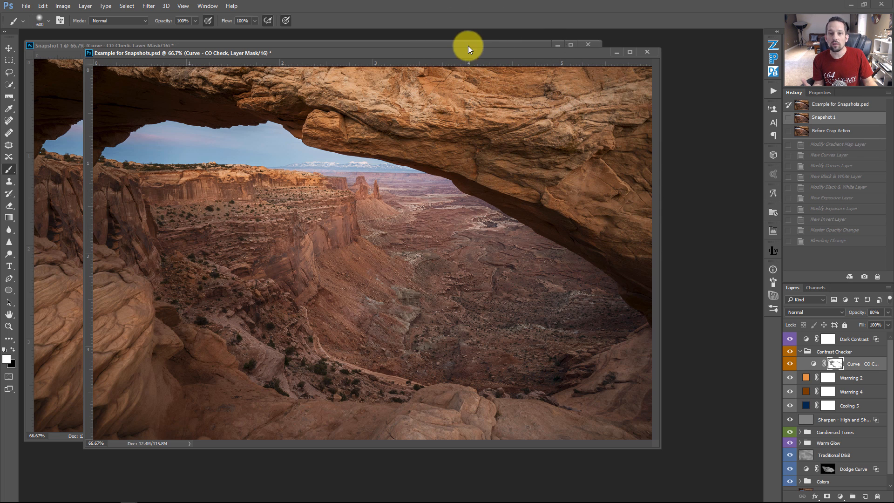
left_click_drag(467, 48, 399, 74)
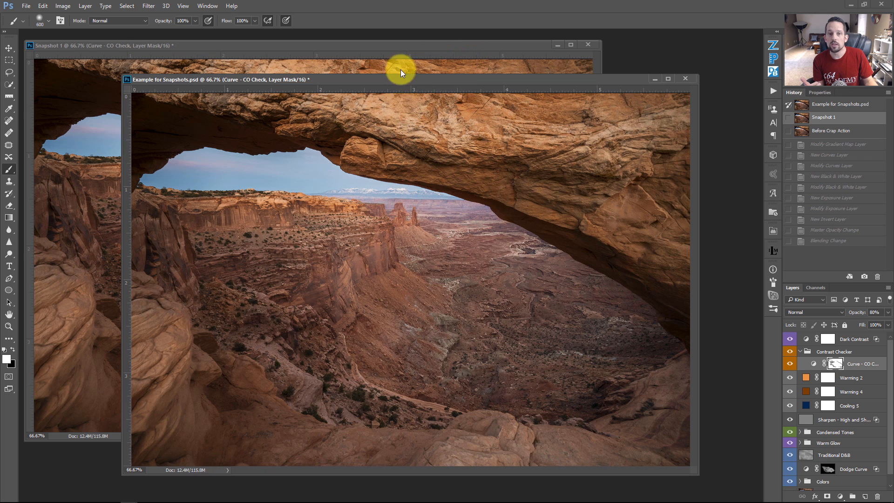